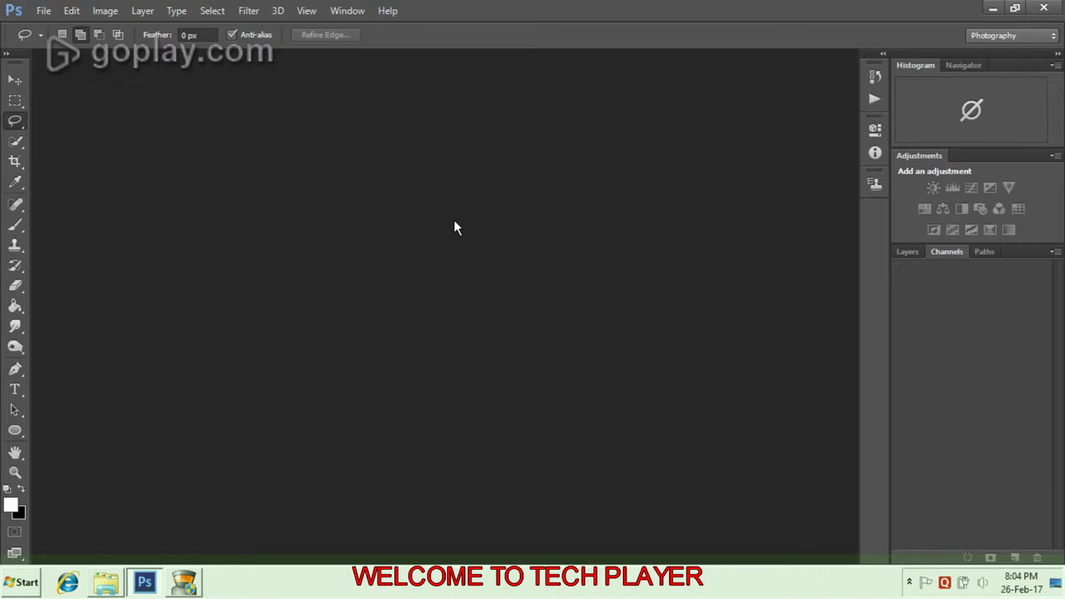
mouse_move(440, 215)
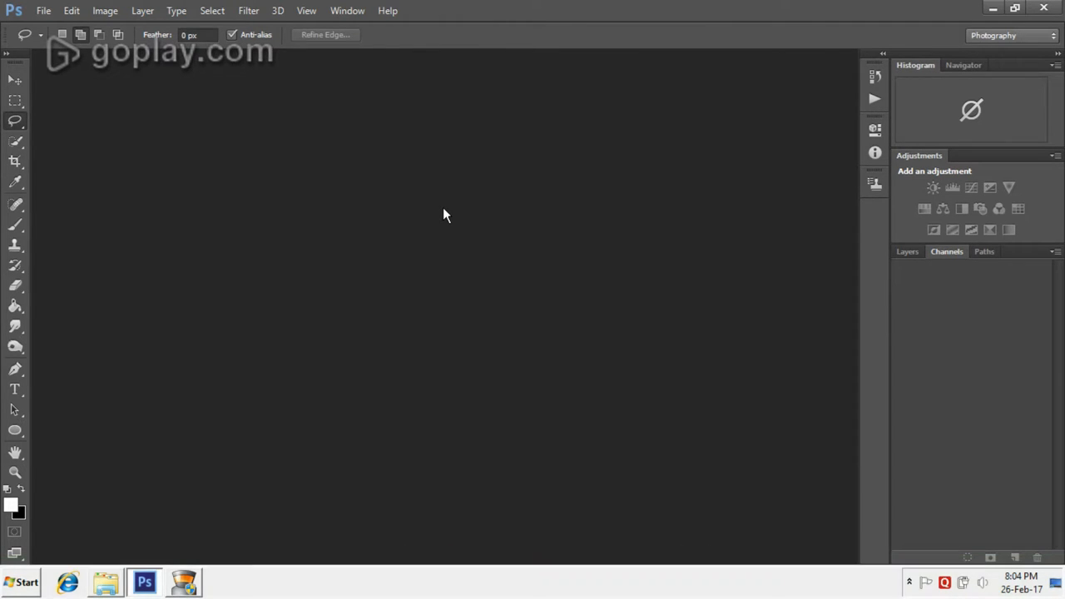
mouse_move(77, 109)
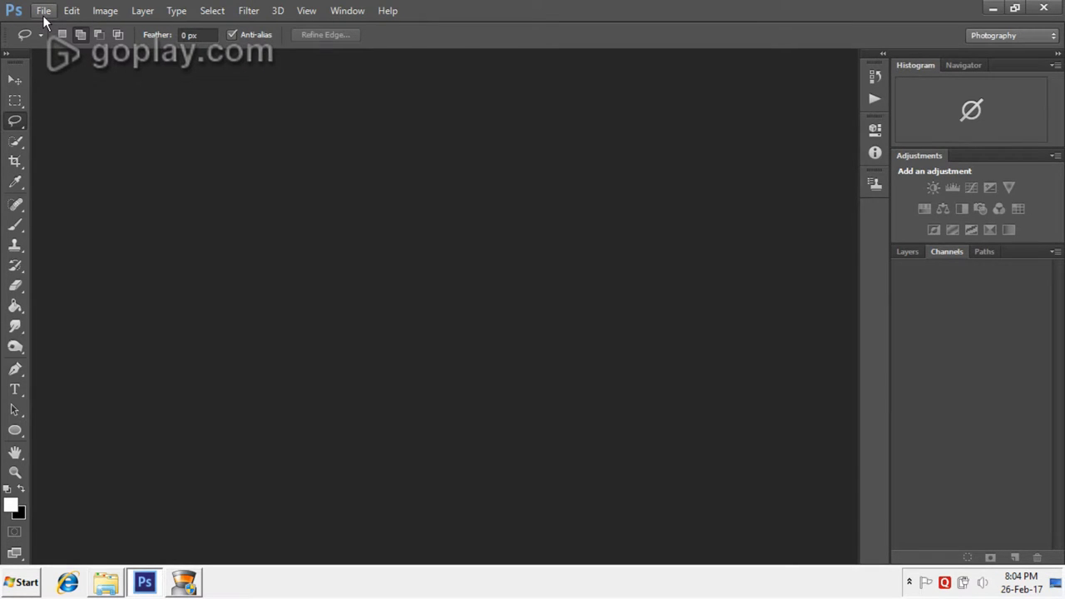
- Open the IMG_20170207_145450 portrait photo of the man in reddish sunglasses
click(43, 10)
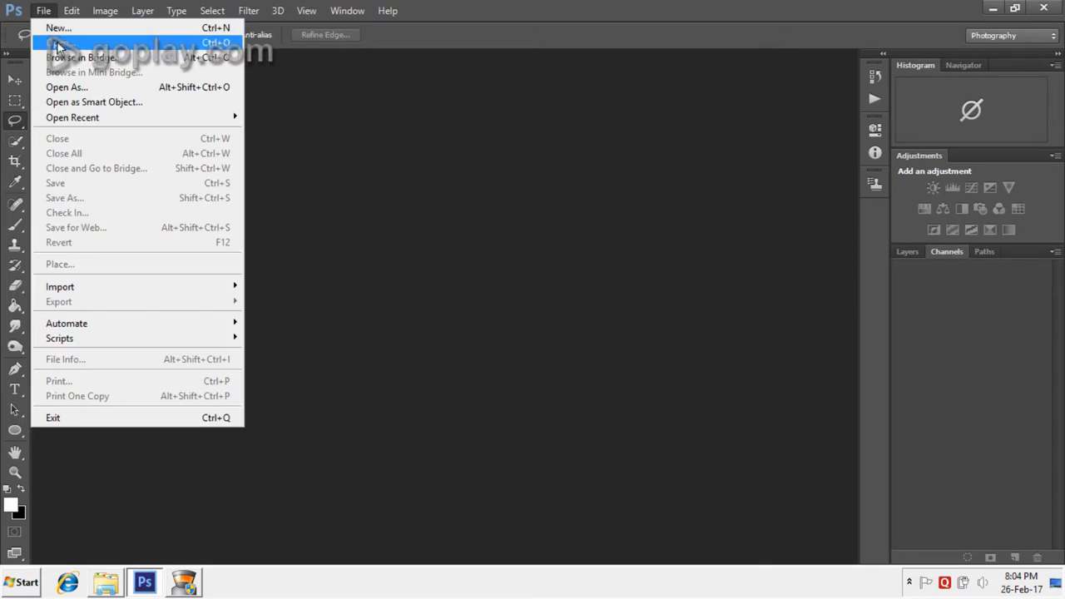
click(60, 42)
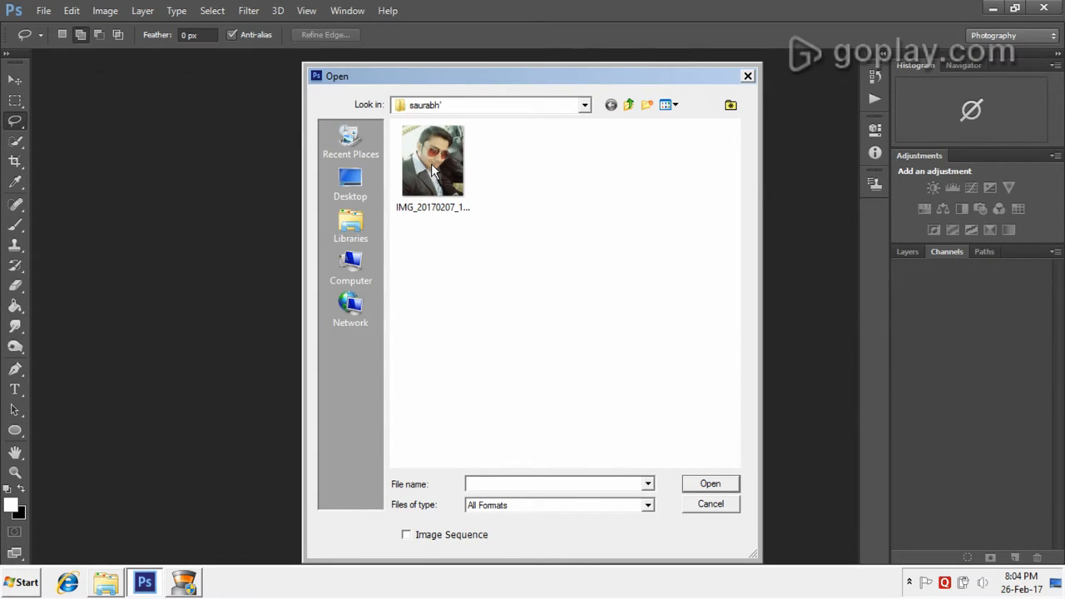
click(432, 160)
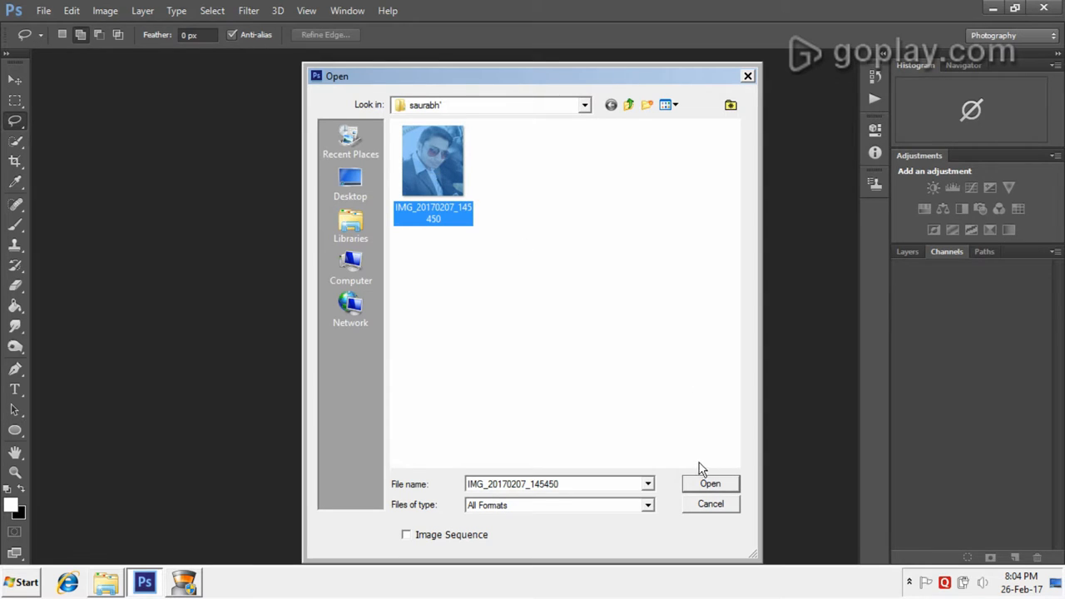
click(710, 484)
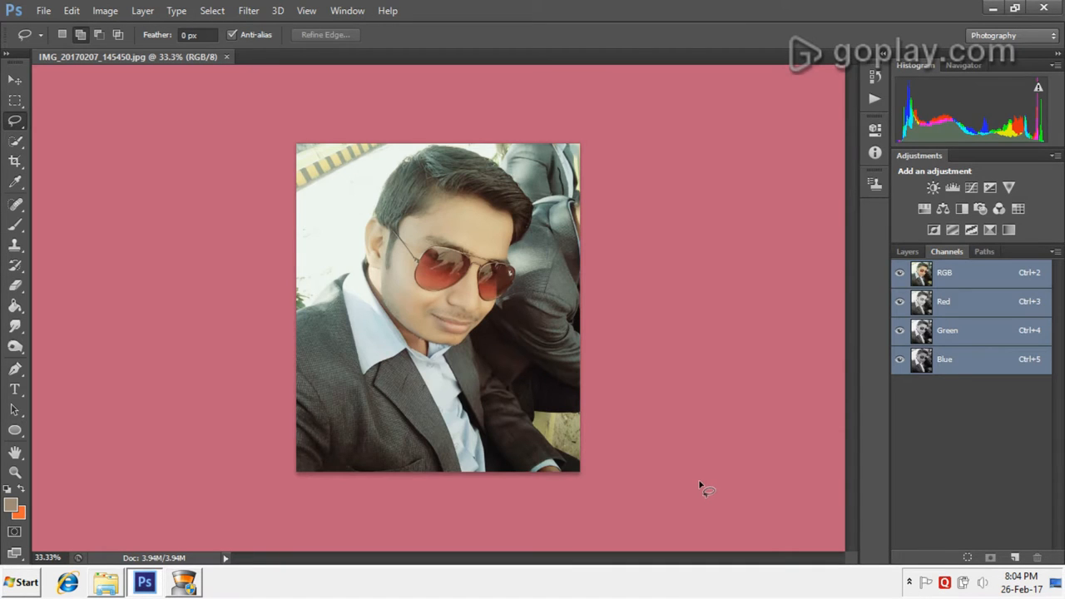
mouse_move(124, 292)
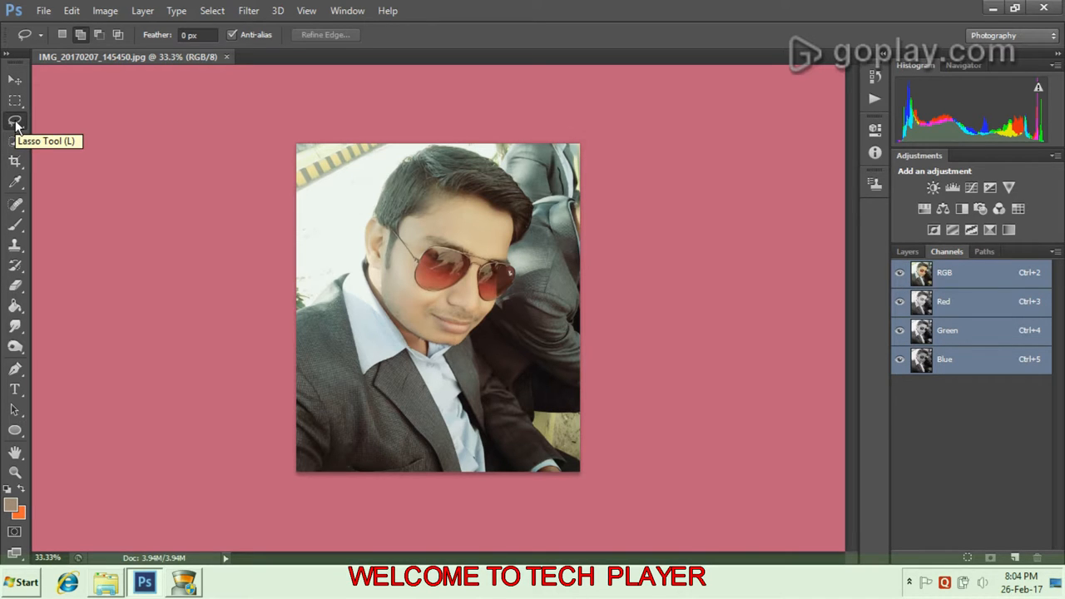
- Lasso the left lens and add a Color Balance adjustment layer masked to it
right_click(15, 120)
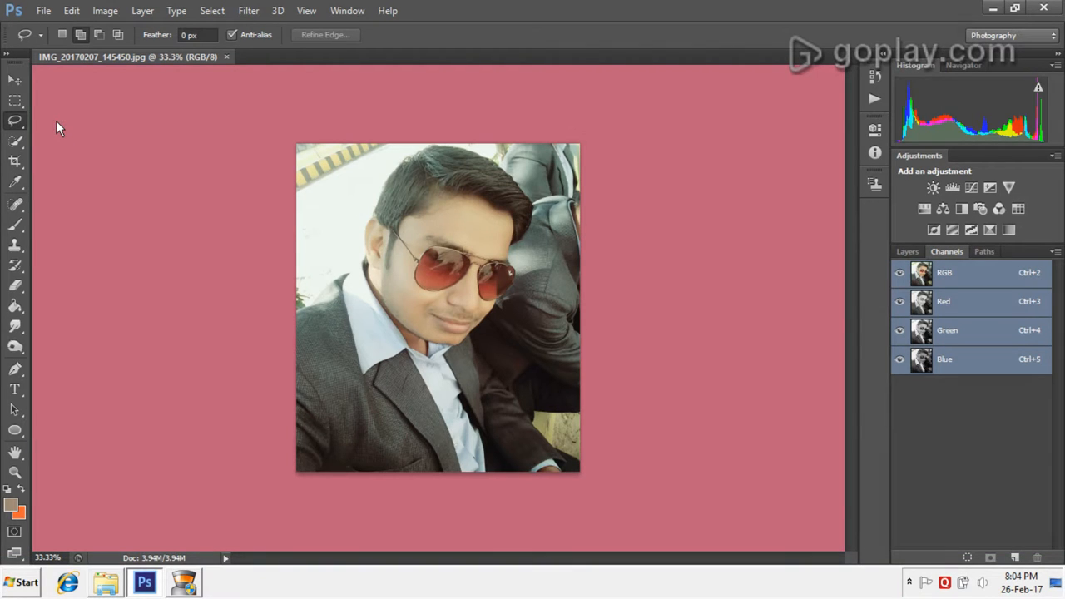
mouse_move(445, 245)
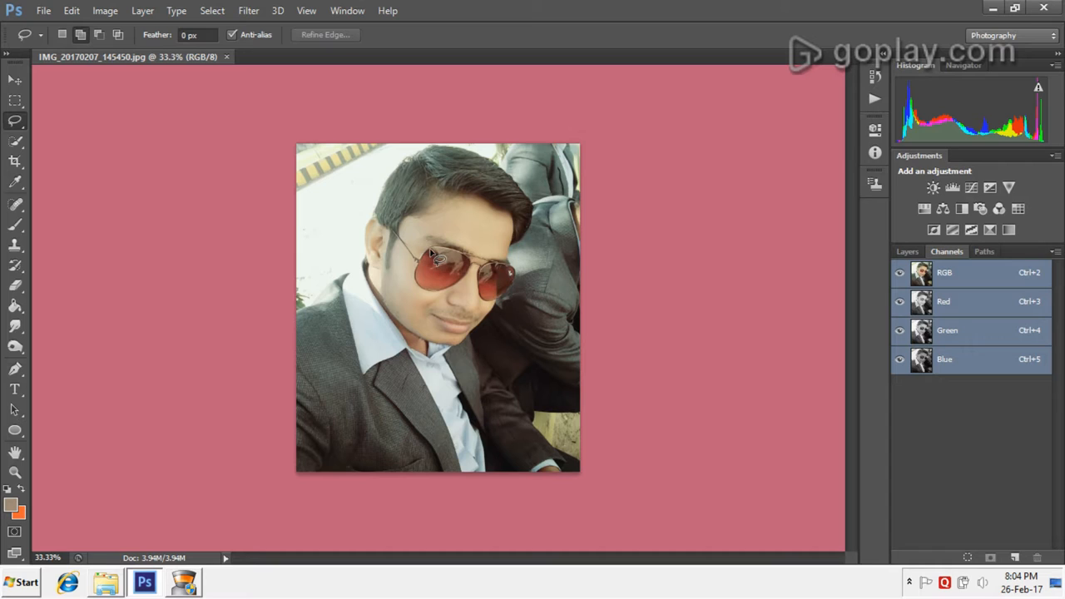
mouse_move(441, 257)
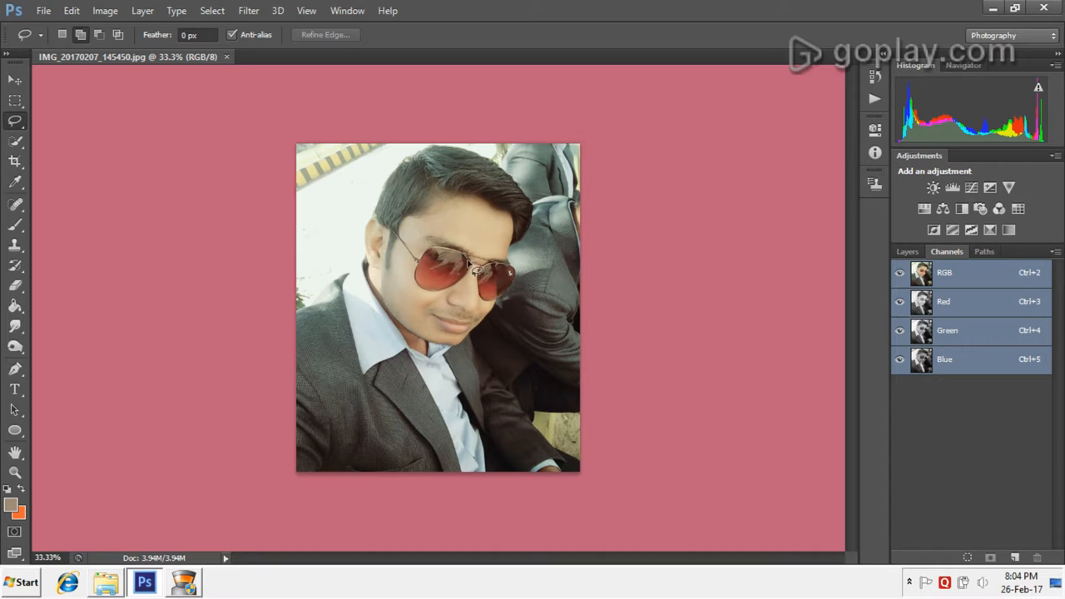
mouse_move(437, 291)
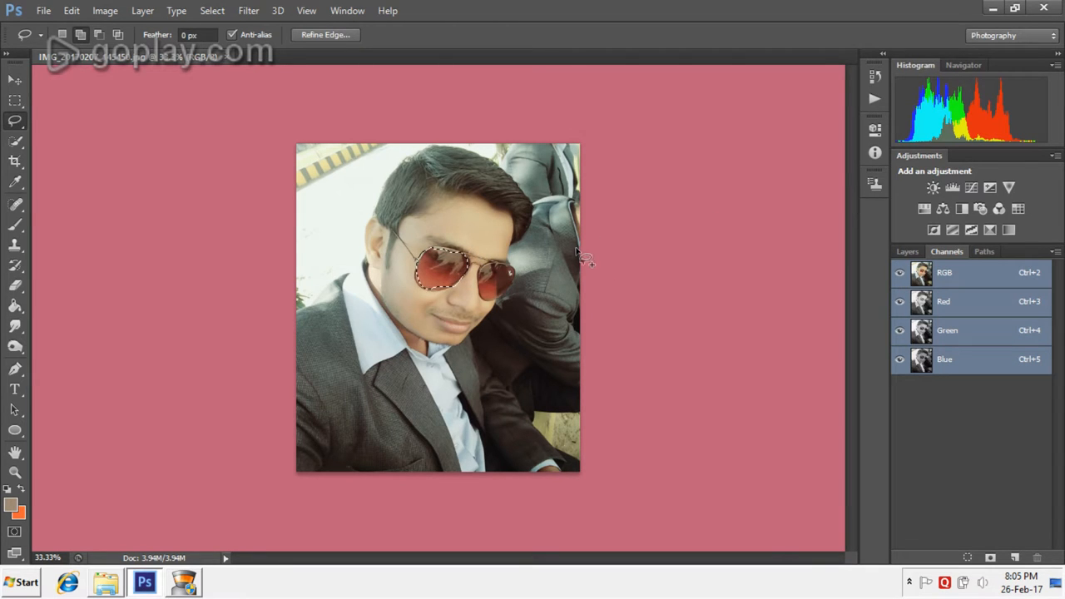
mouse_move(809, 150)
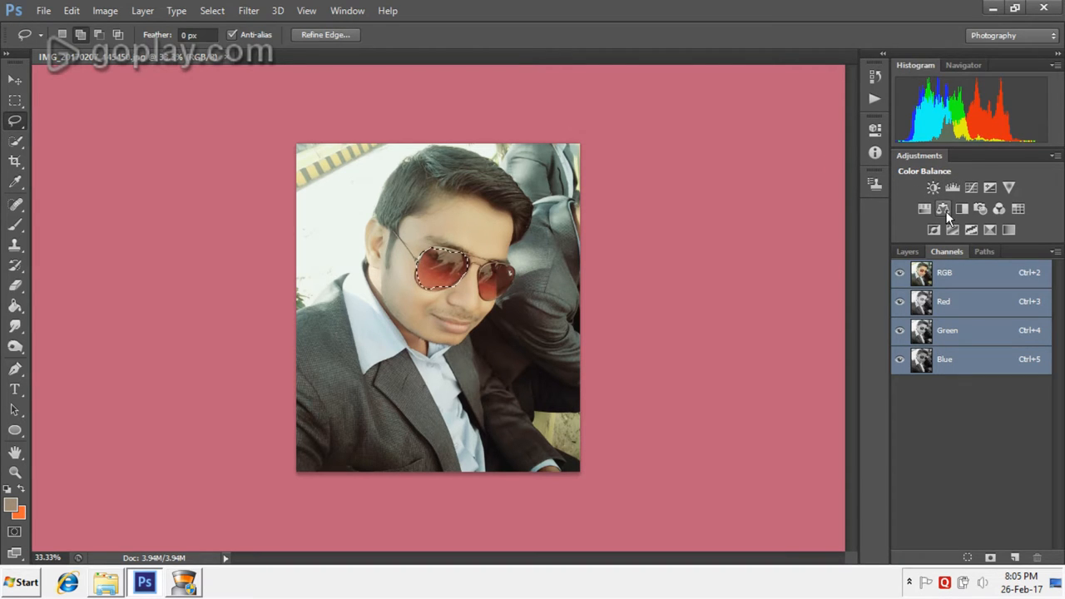
click(943, 209)
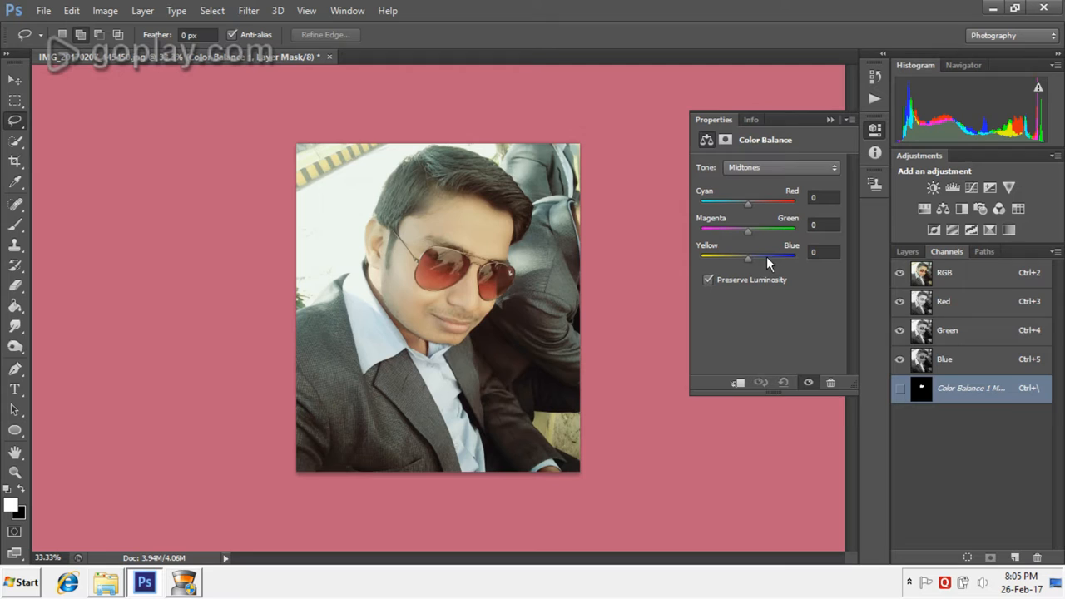
mouse_move(751, 252)
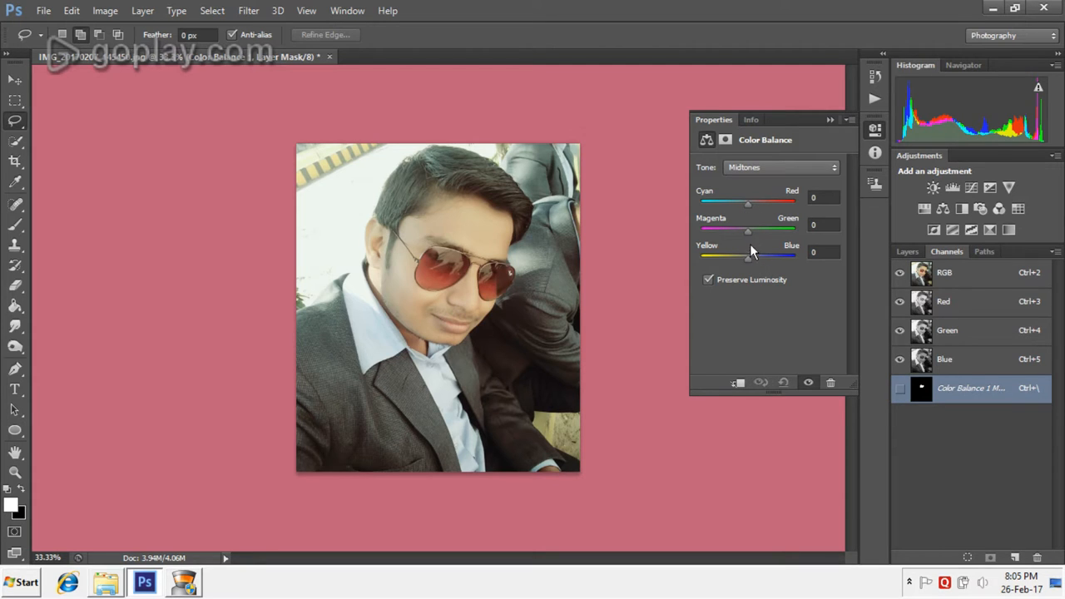
- Set the left lens Color Balance to Yellow-Blue -97, Magenta-Green +80, Cyan-Red +84
drag(747, 256, 703, 255)
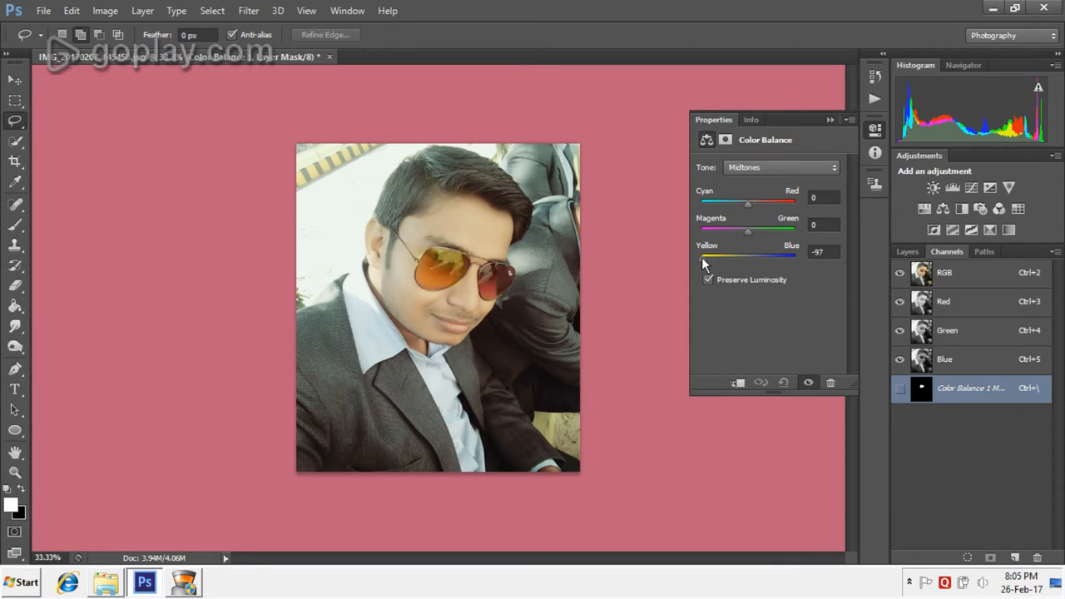
drag(747, 231, 759, 231)
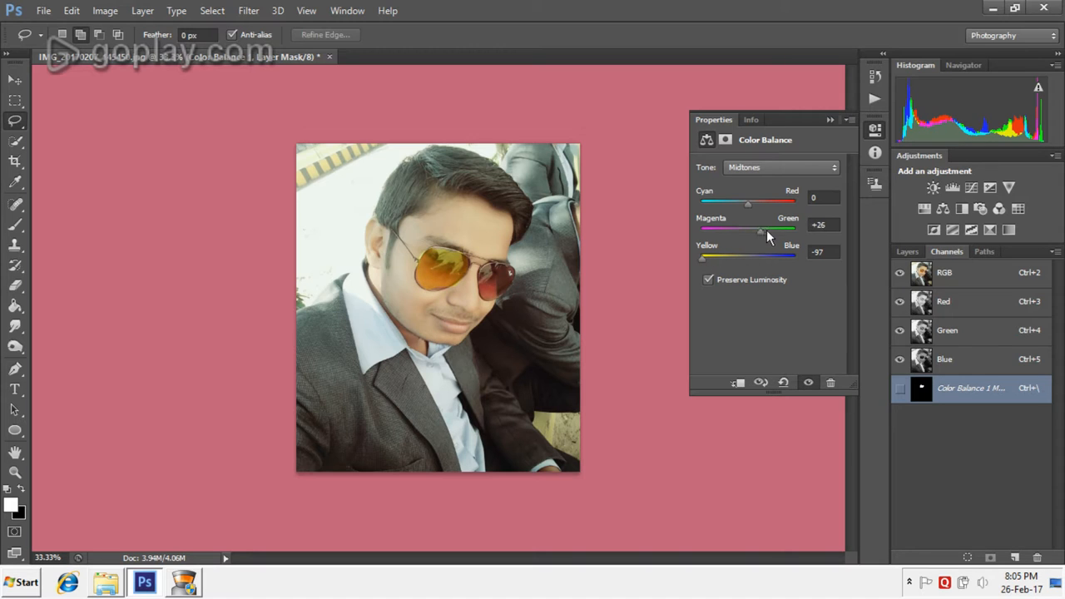
drag(747, 204, 783, 204)
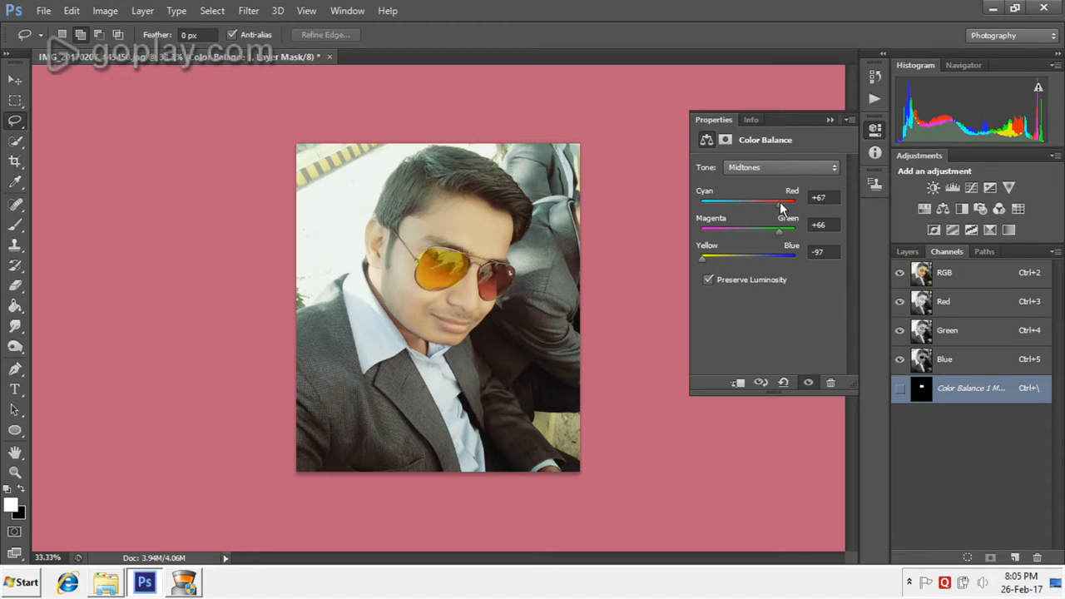
drag(774, 203, 789, 204)
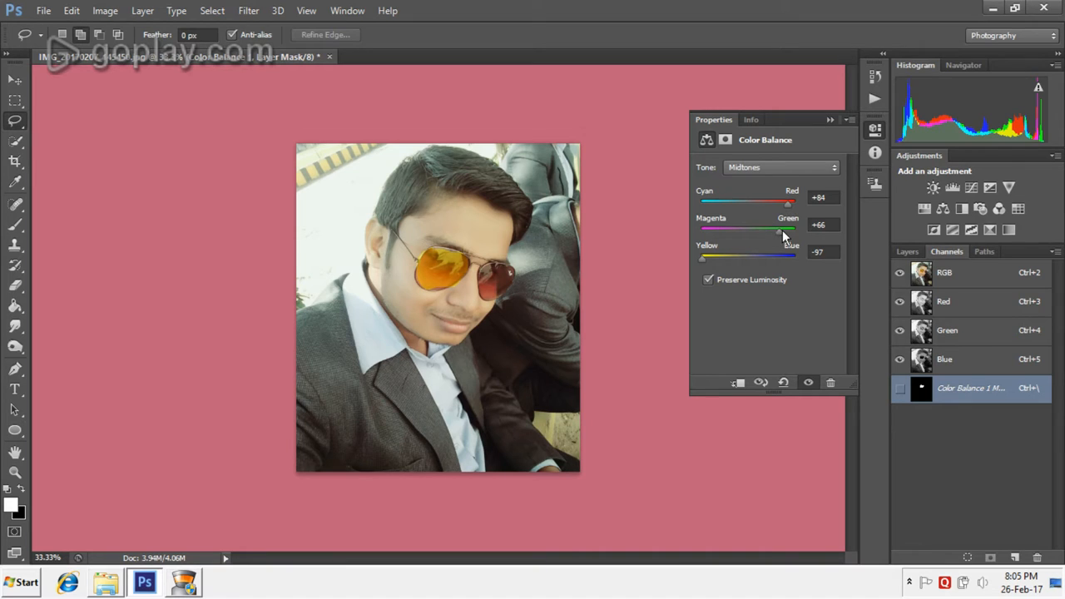
drag(771, 230, 787, 229)
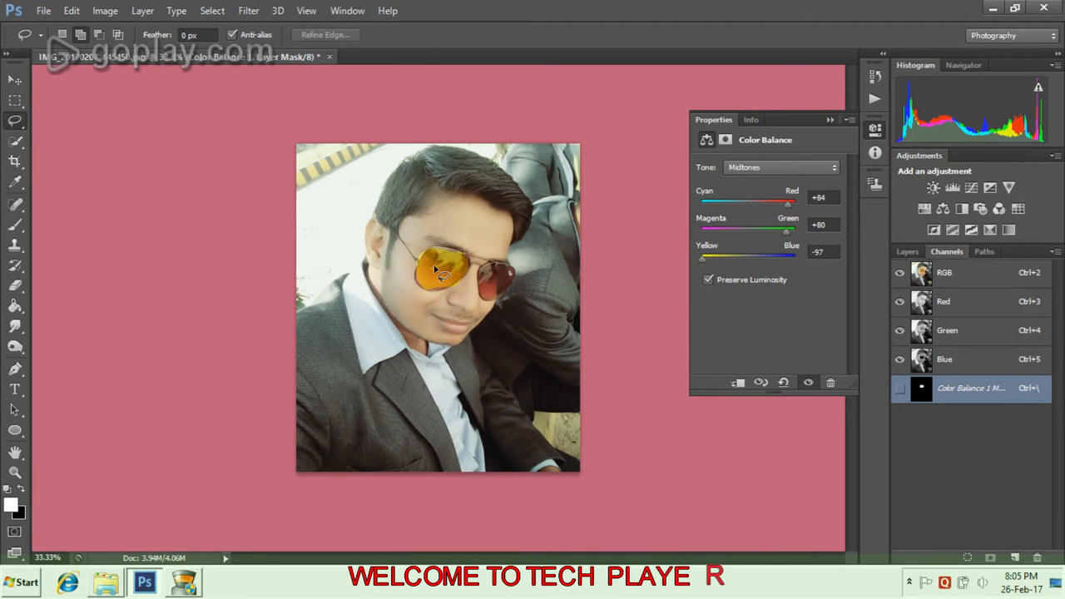
mouse_move(479, 266)
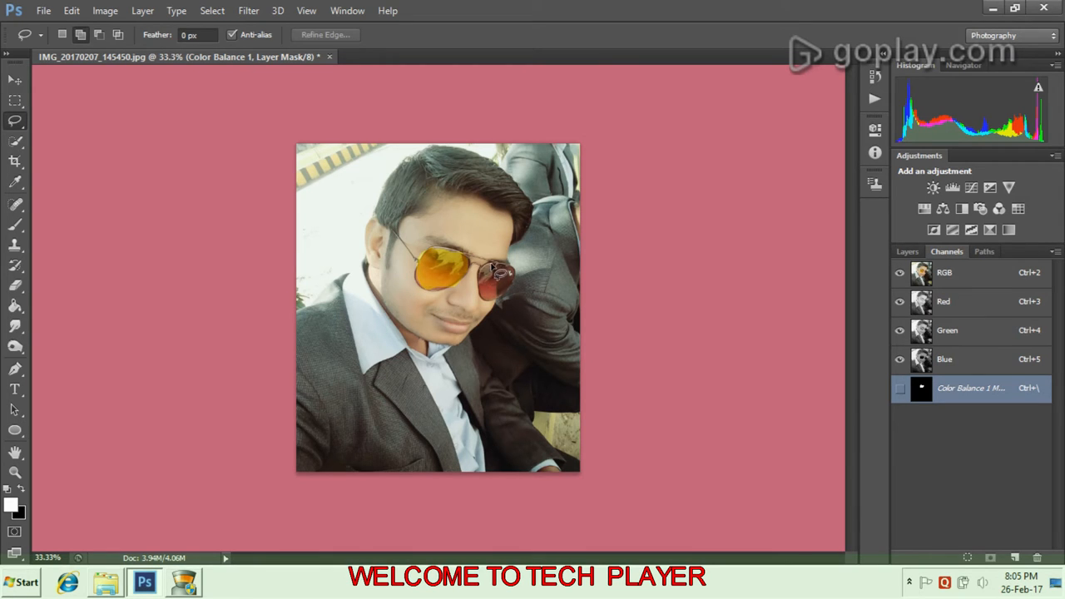
mouse_move(514, 283)
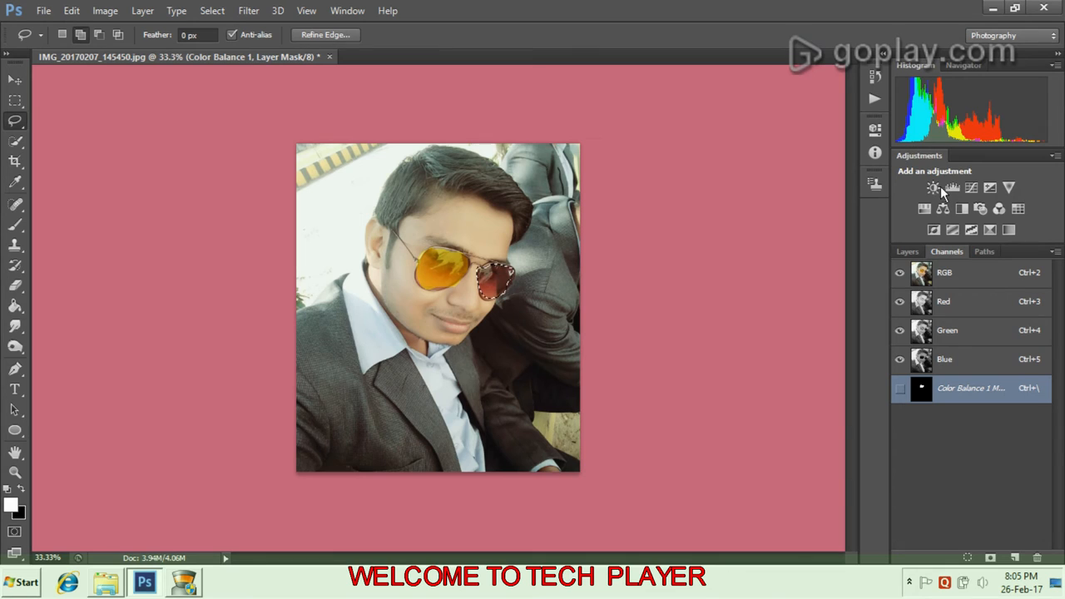
- Give the right lens a Color Balance of Yellow-Blue -100, Magenta-Green +87, Cyan-Red +89
click(934, 187)
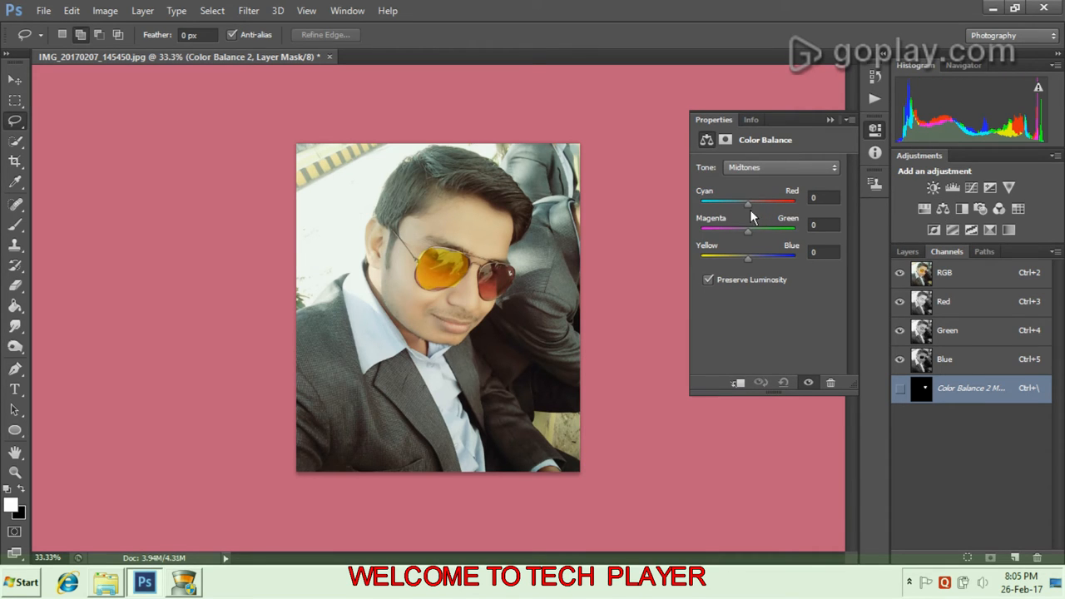
drag(747, 256, 703, 256)
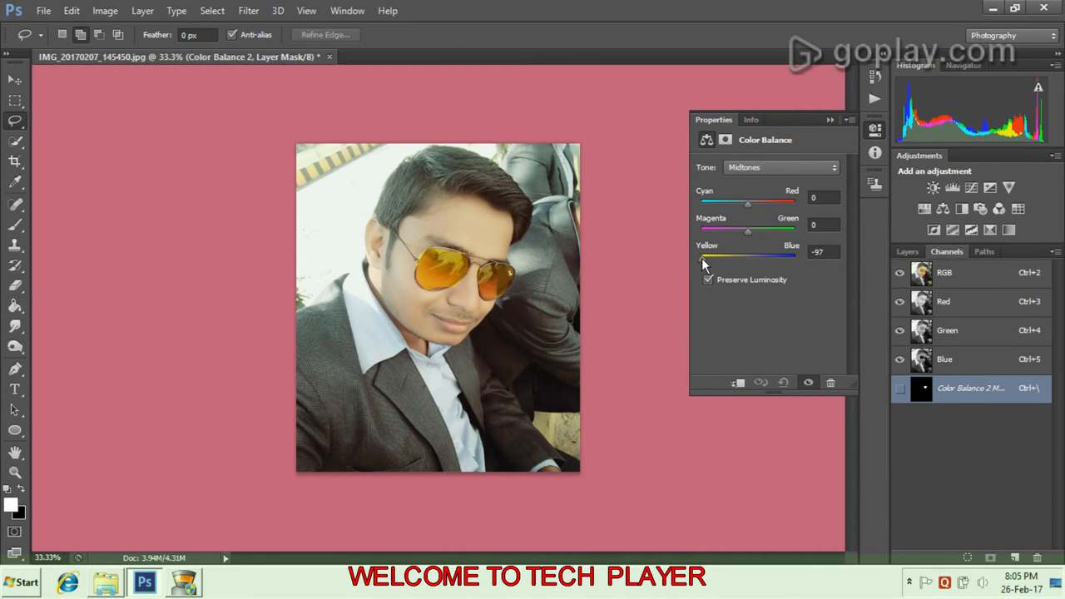
drag(747, 230, 789, 231)
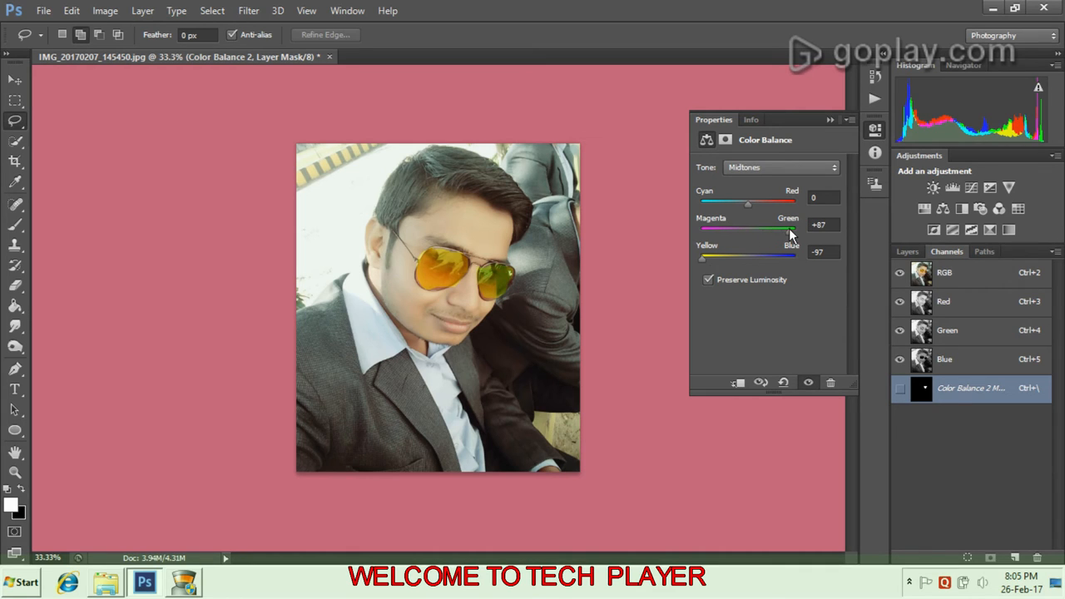
drag(747, 205, 761, 205)
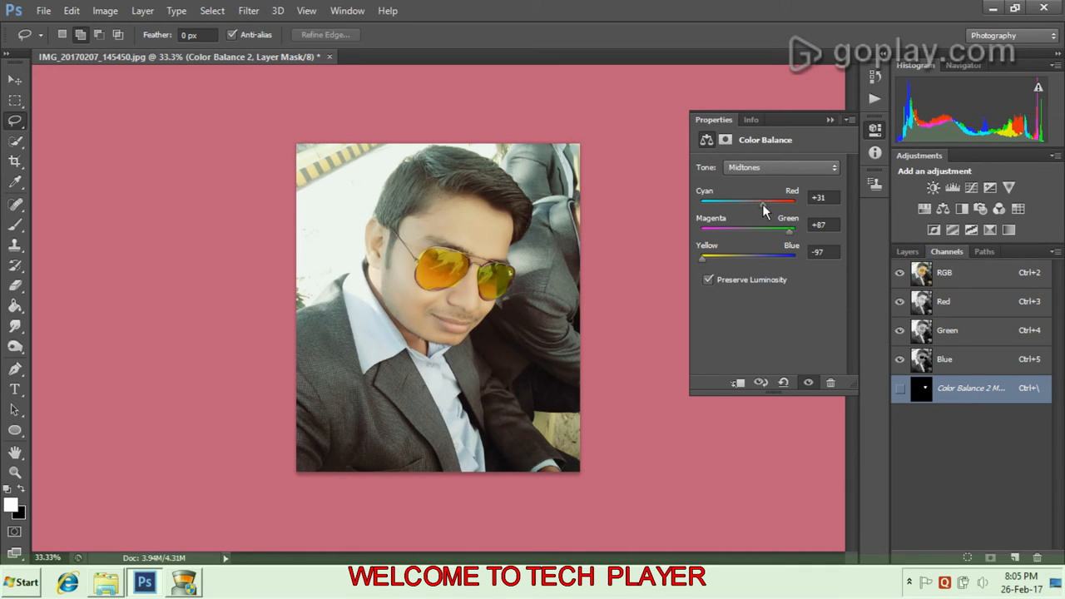
drag(757, 203, 782, 202)
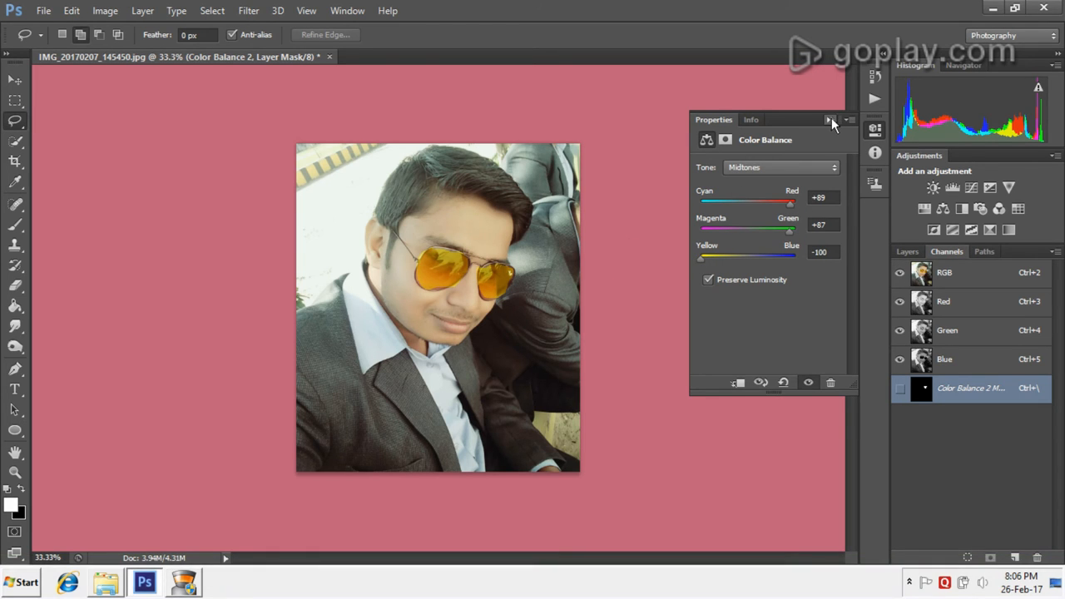
click(830, 120)
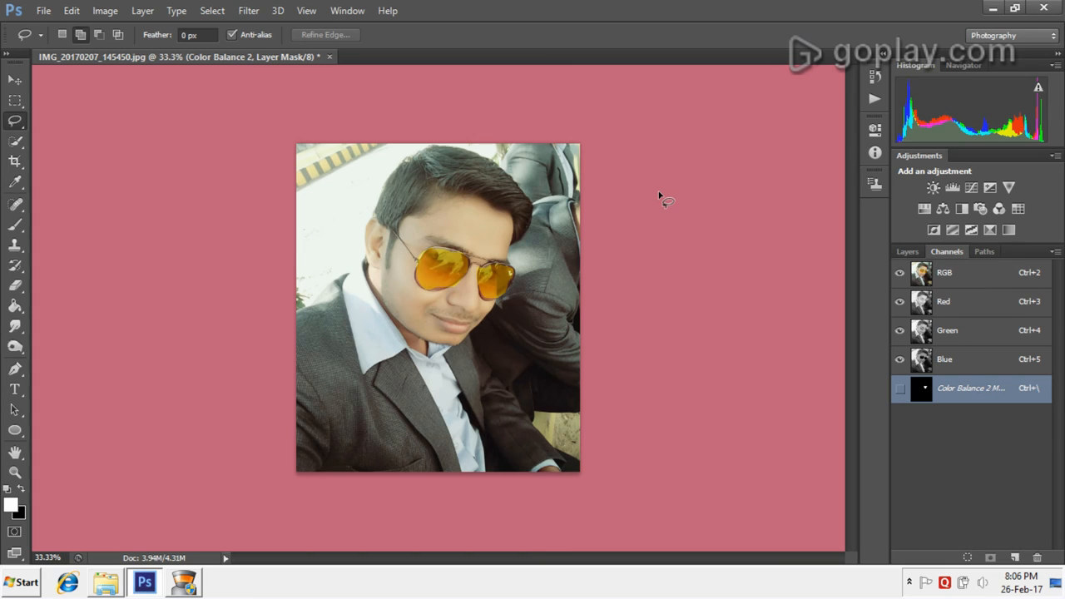
mouse_move(636, 194)
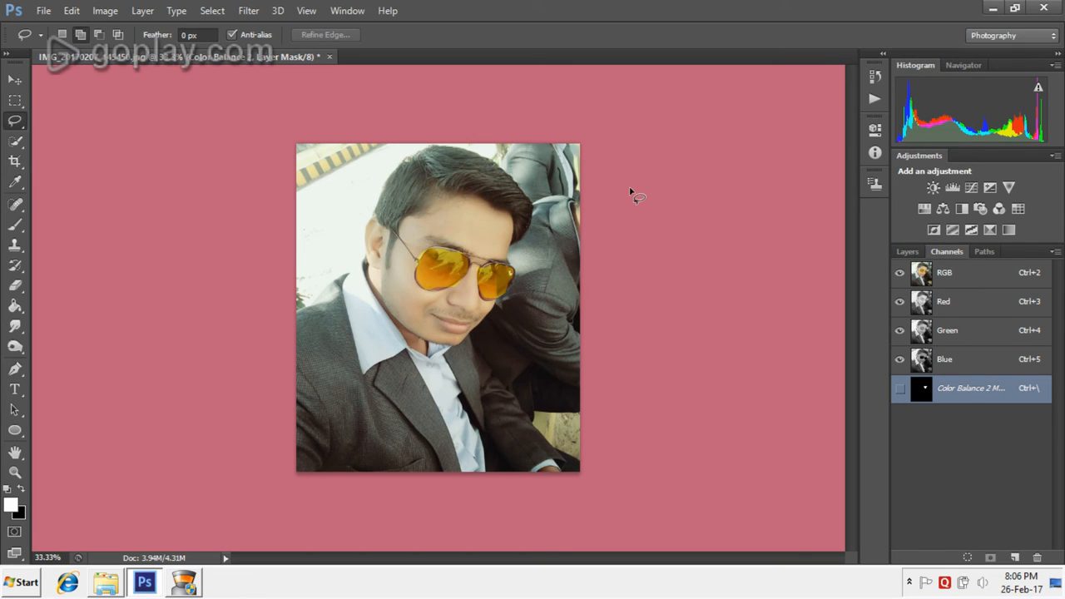
mouse_move(573, 194)
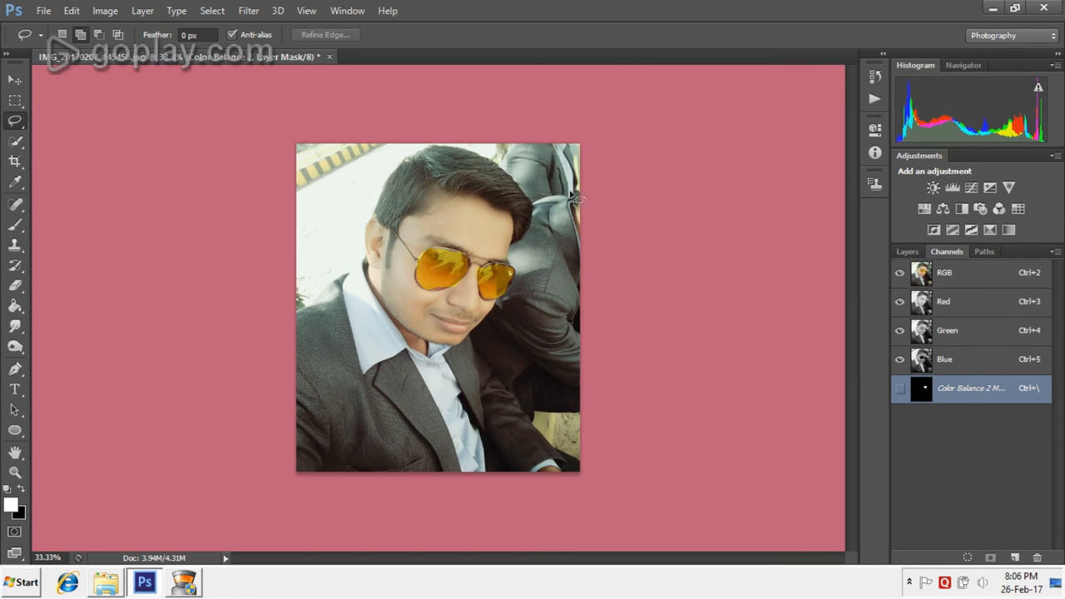
mouse_move(454, 173)
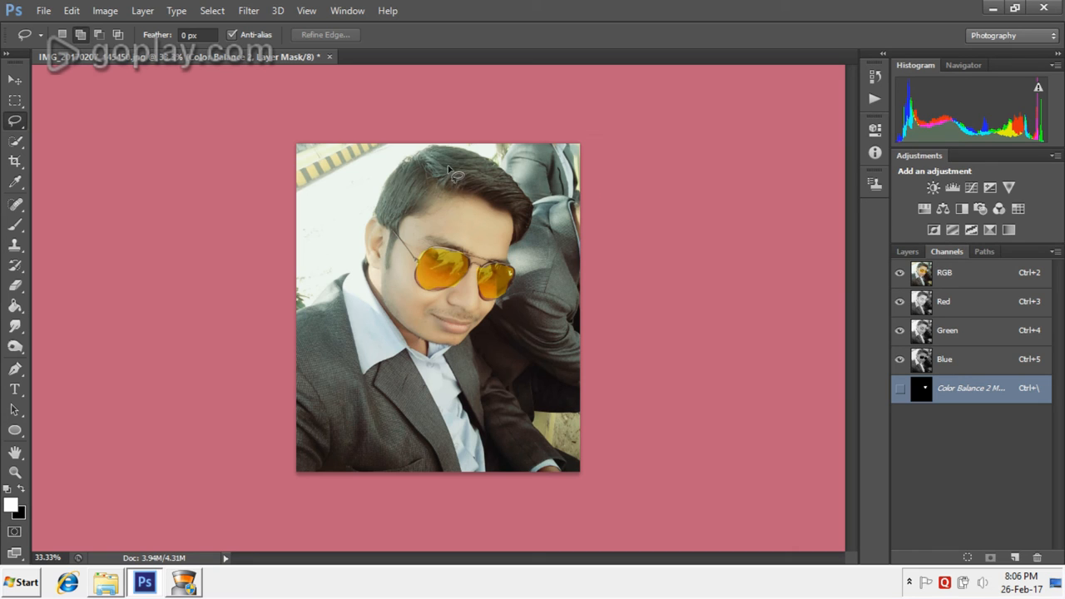
mouse_move(524, 141)
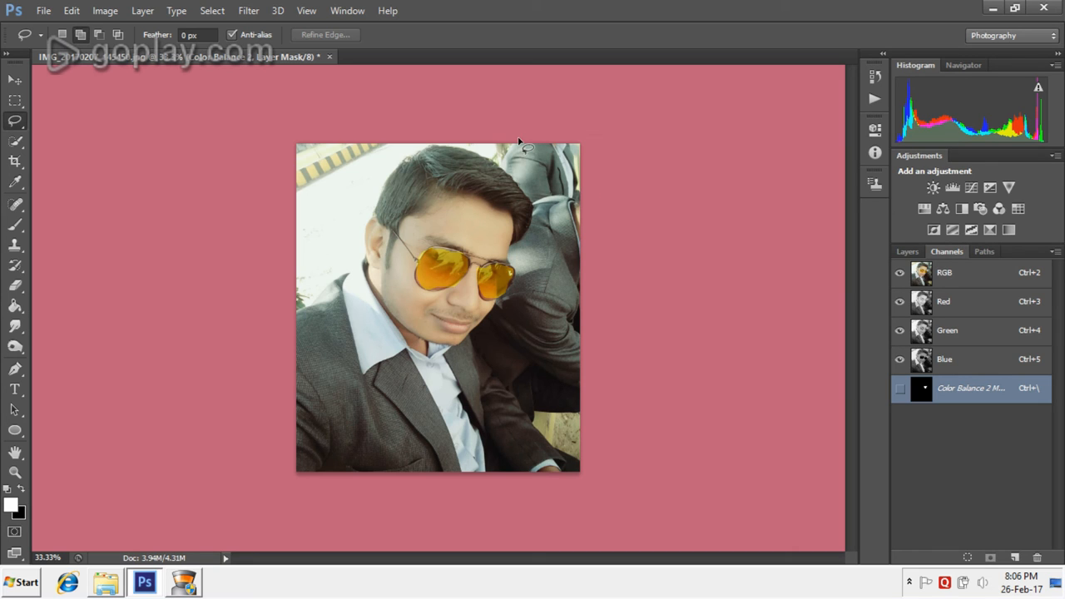